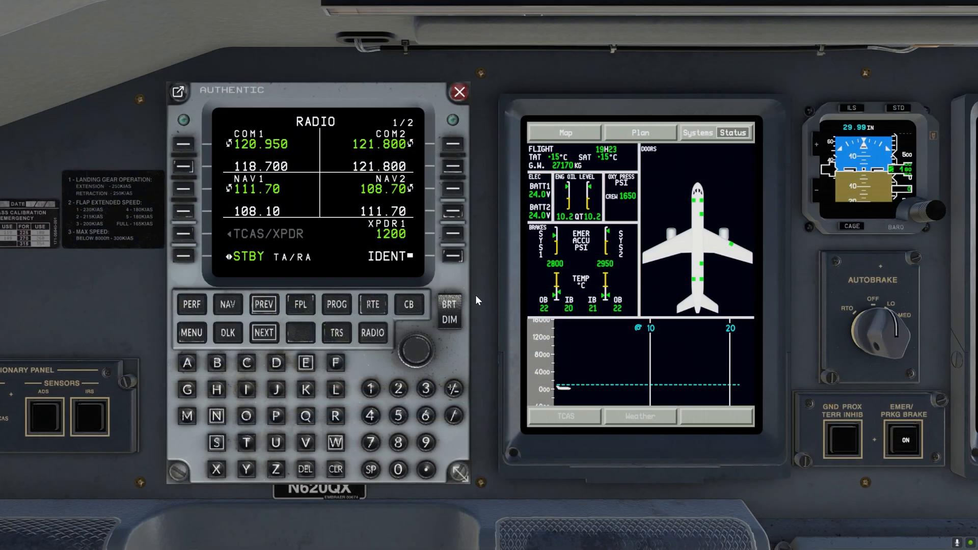
mouse_move(614, 164)
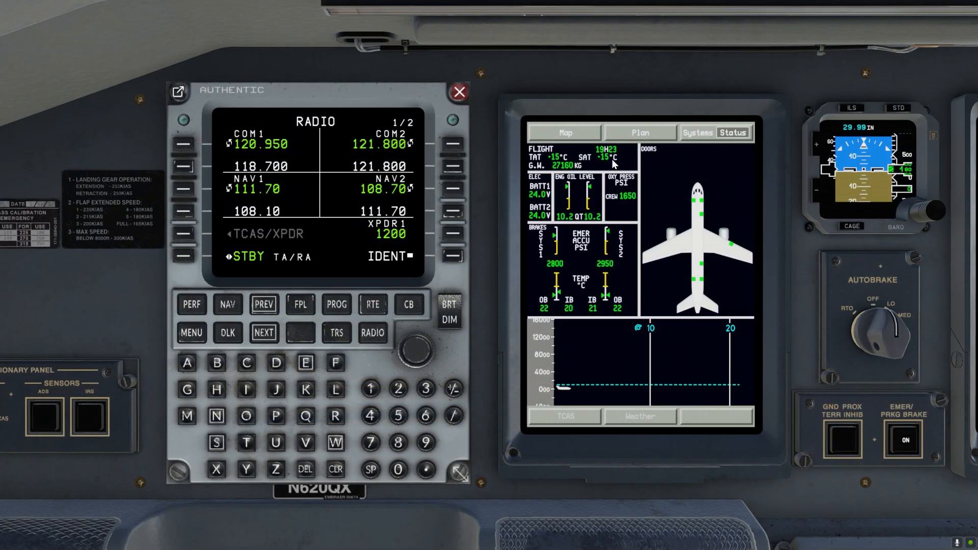
Show the map on the MFD and bring up the route page in the FMS.
left_click(565, 132)
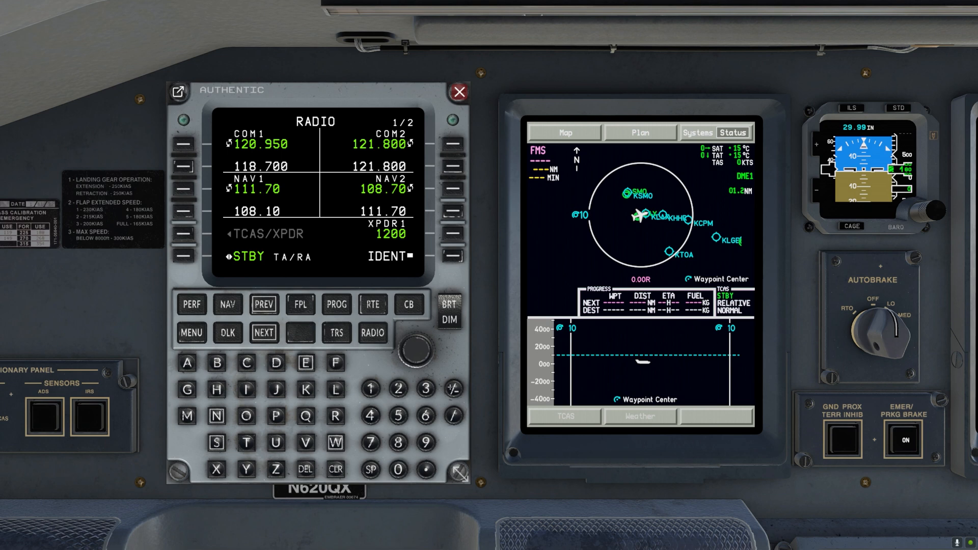
left_click(372, 305)
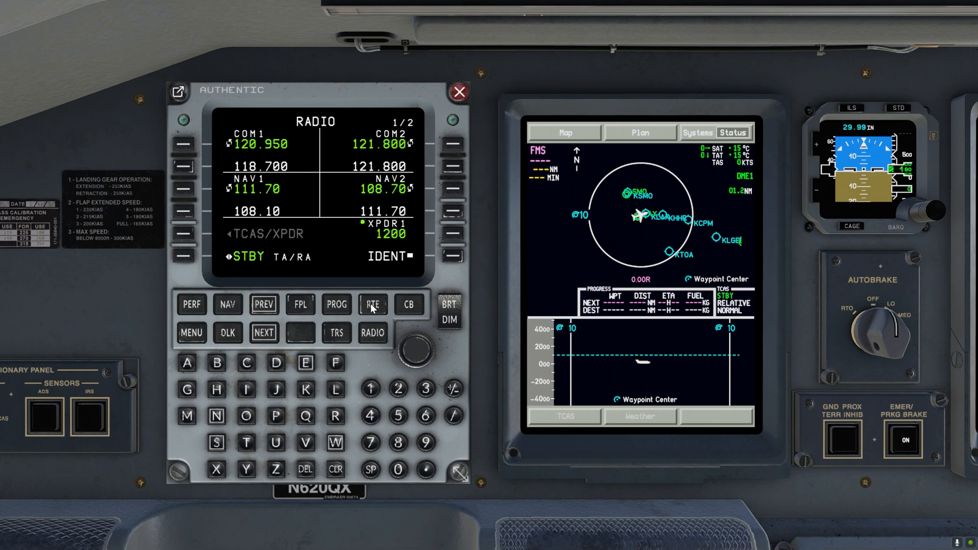
left_click(372, 305)
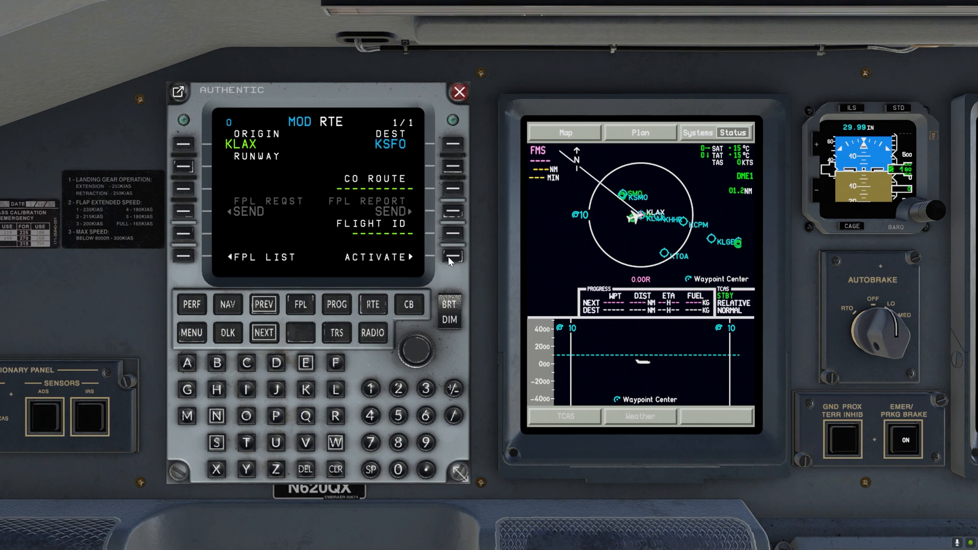
Activate the KLAX–KSFO route and bring up the KLAX departure runway list.
left_click(450, 256)
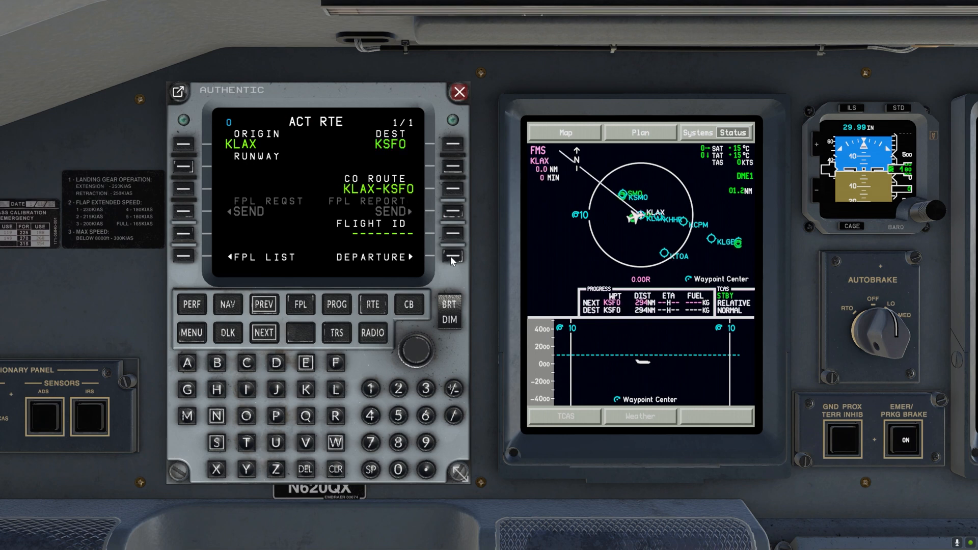
left_click(452, 256)
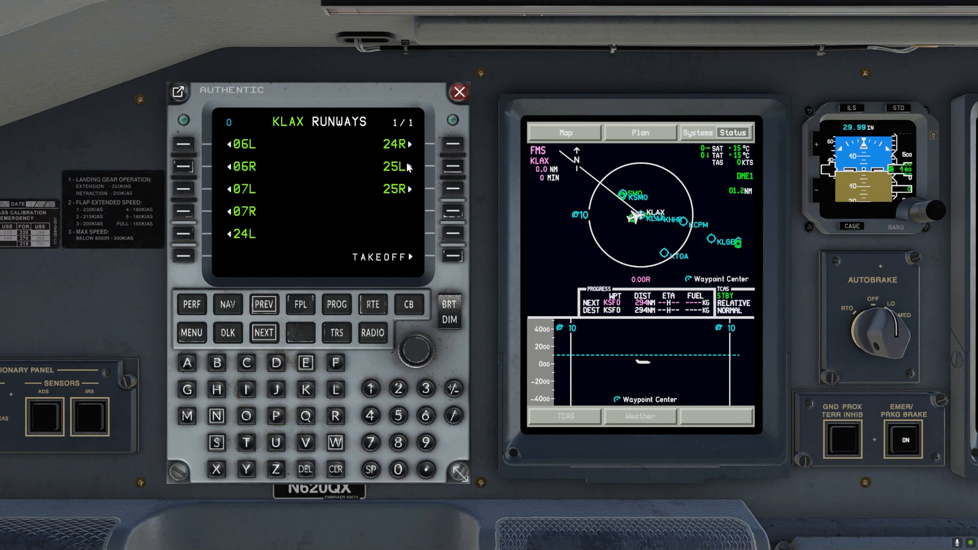
Select runway 25R with the MUELR4.RZS departure, then hide airports on the map.
left_click(381, 256)
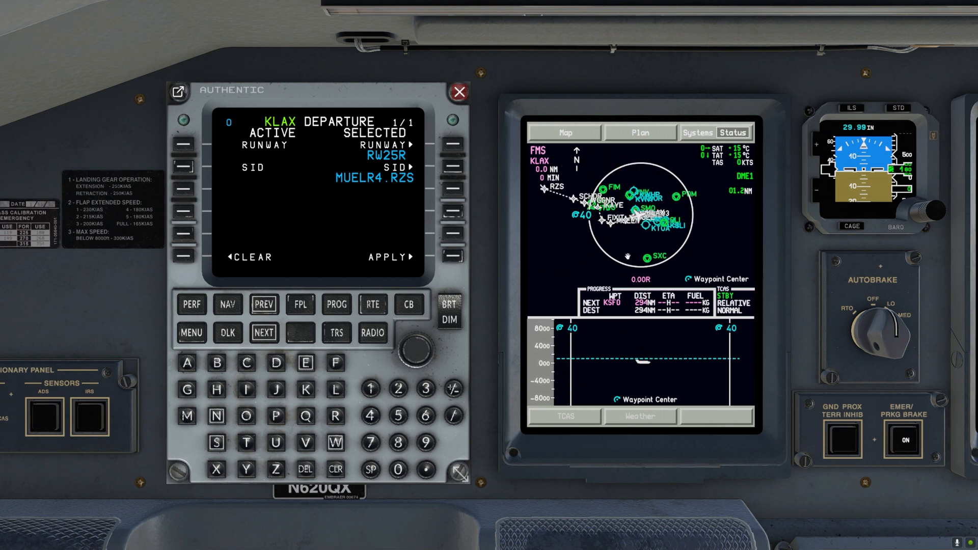
left_click(638, 133)
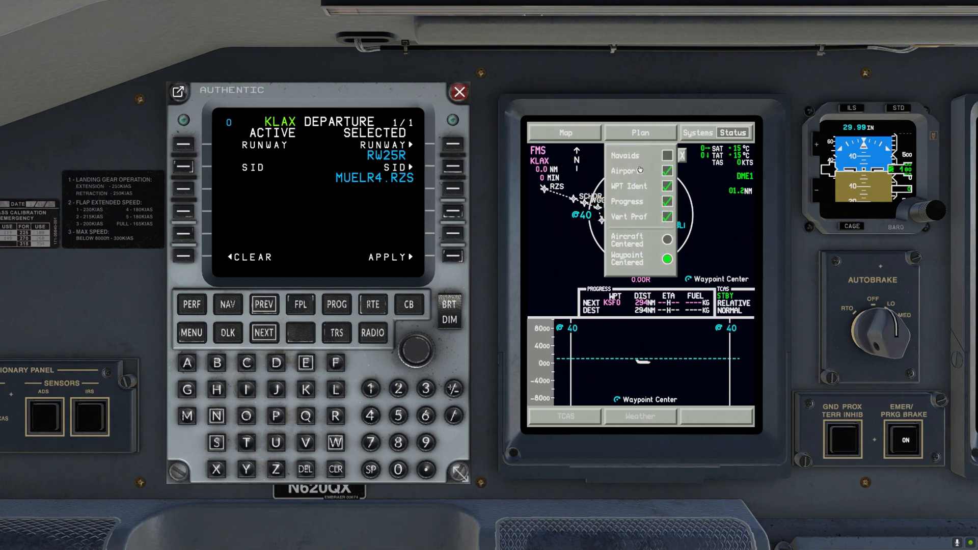
left_click(681, 155)
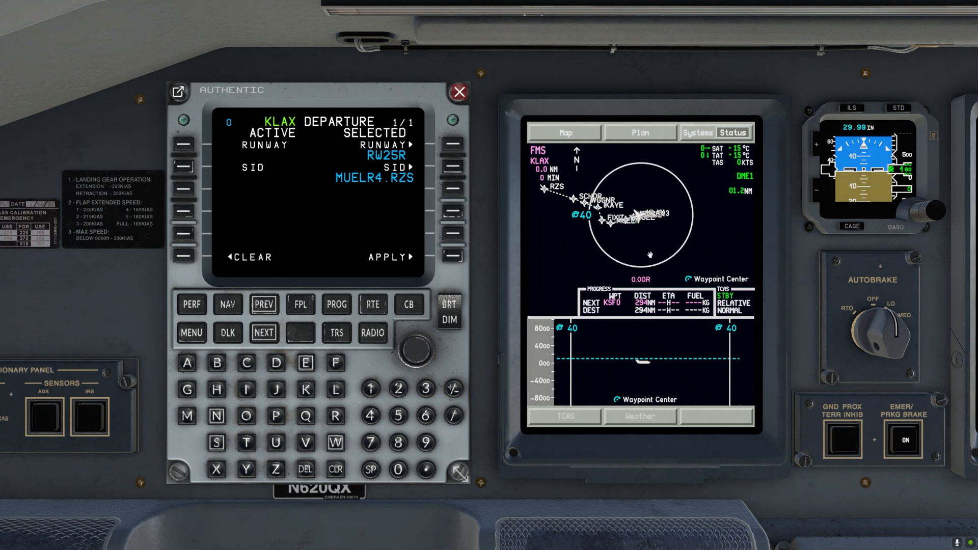
mouse_move(665, 160)
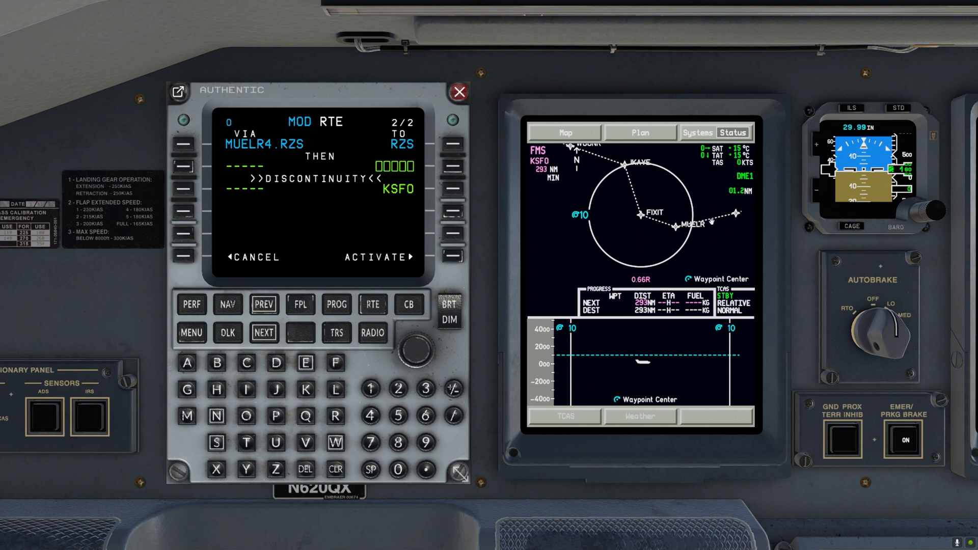
mouse_move(629, 215)
type("V25")
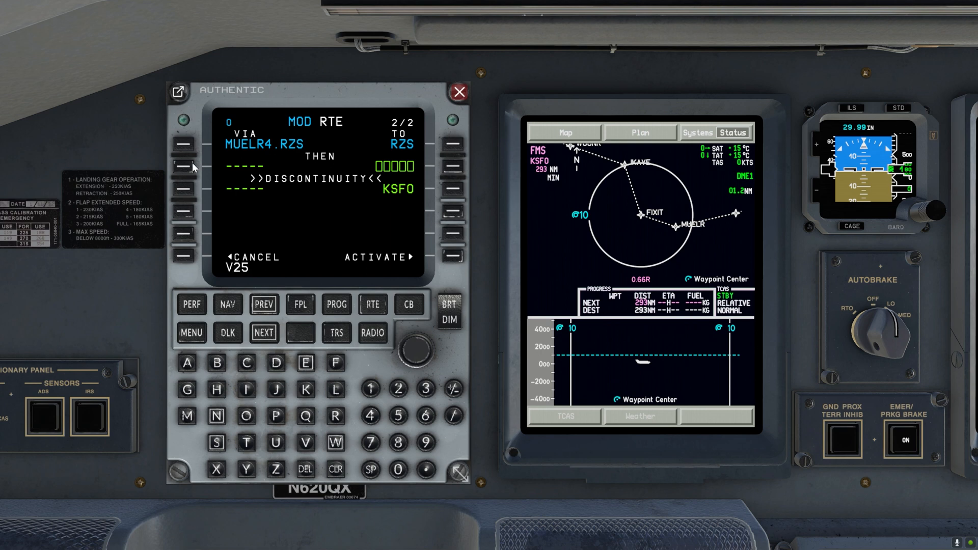
Insert airway V25 after RZS continuing to PRB, then direct KSFO.
left_click(182, 166)
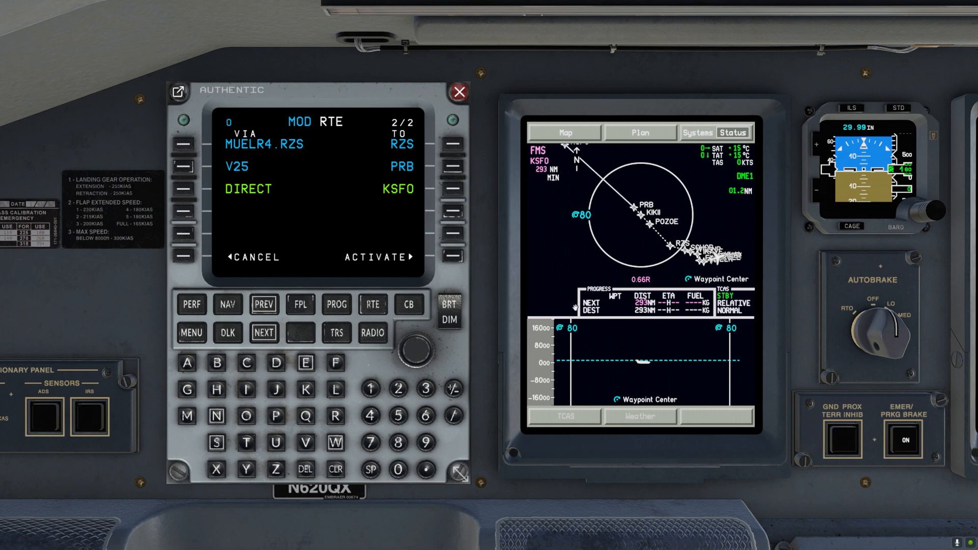
mouse_move(521, 302)
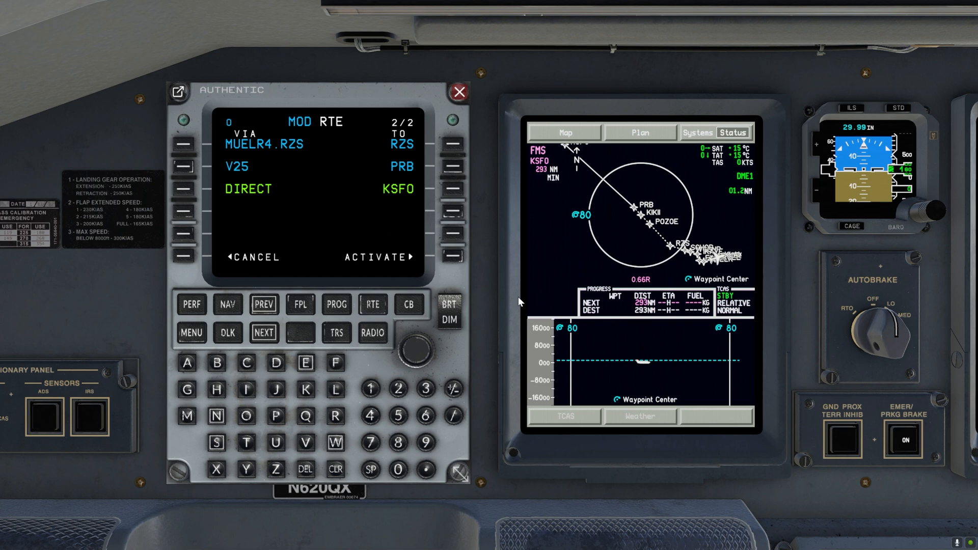
mouse_move(456, 264)
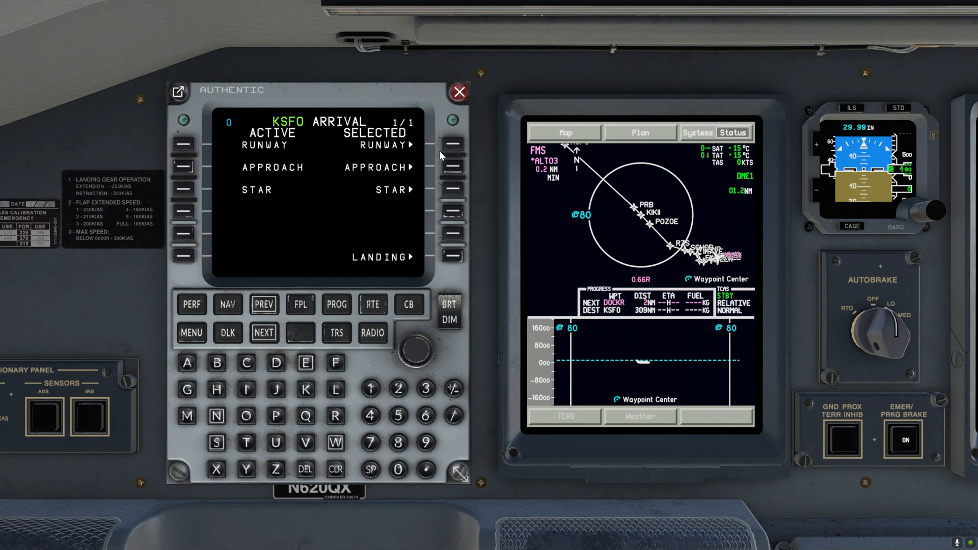
Apply runway 28L with the ILS 28L approach and SERFR4 arrival at KSFO.
left_click(453, 144)
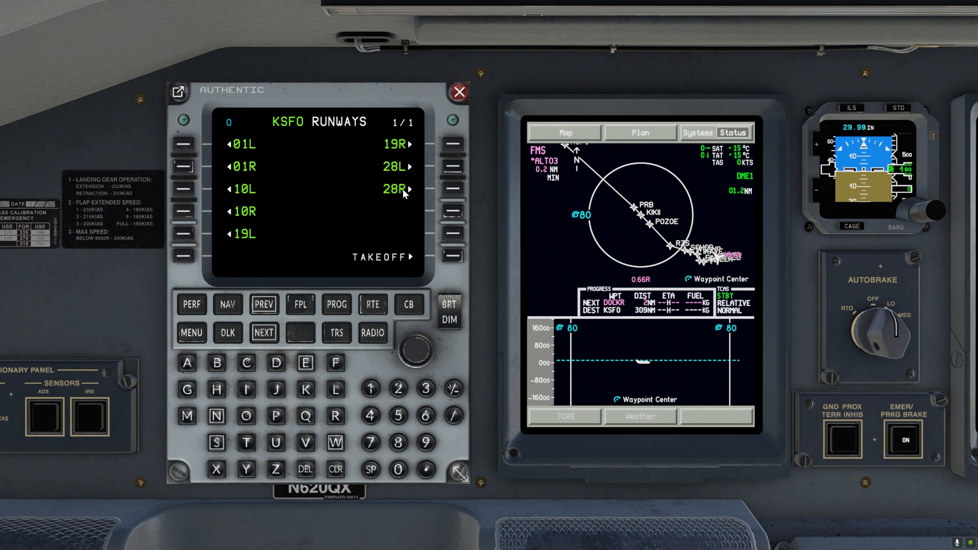
left_click(183, 145)
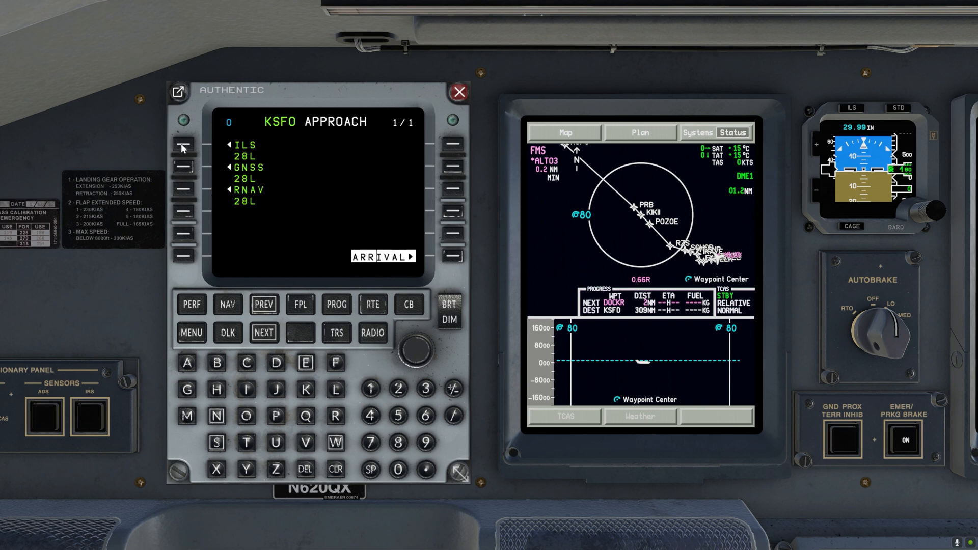
left_click(184, 167)
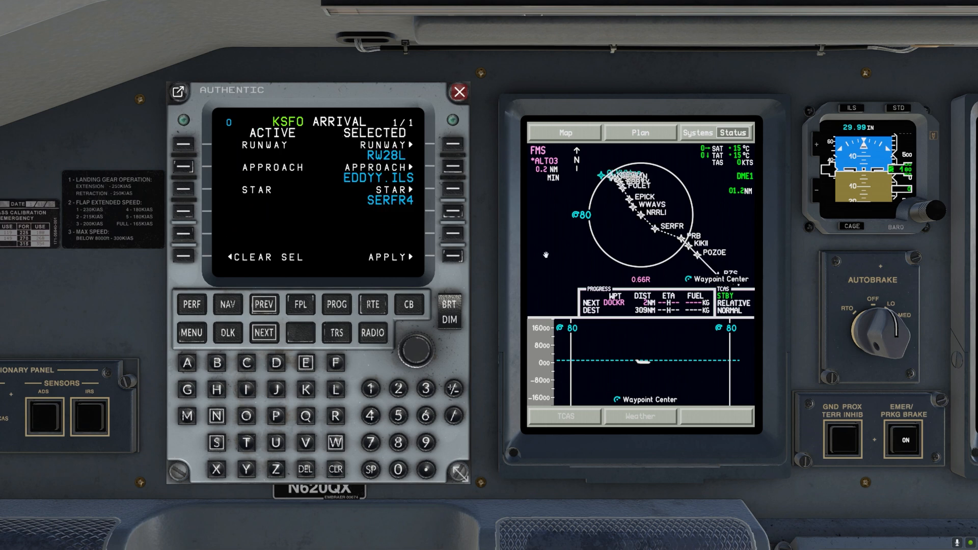
left_click(452, 256)
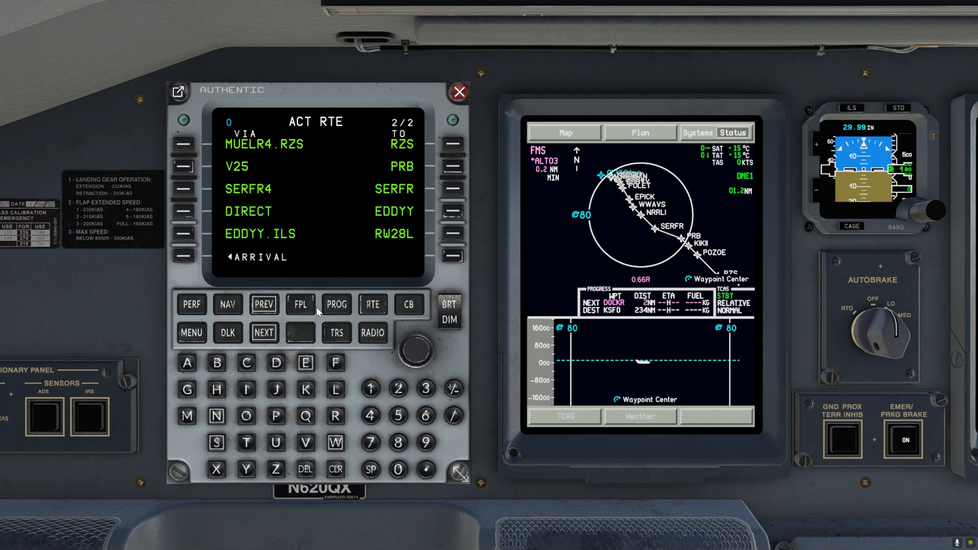
Enter takeoff CG 18.2% and zero fuel weight 67500 on performance init page 2/3.
left_click(300, 304)
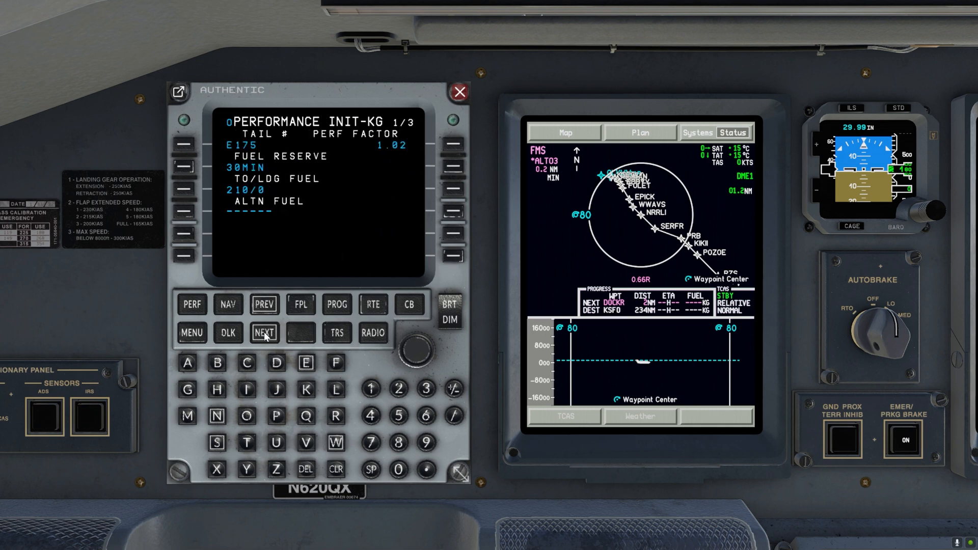
left_click(264, 332)
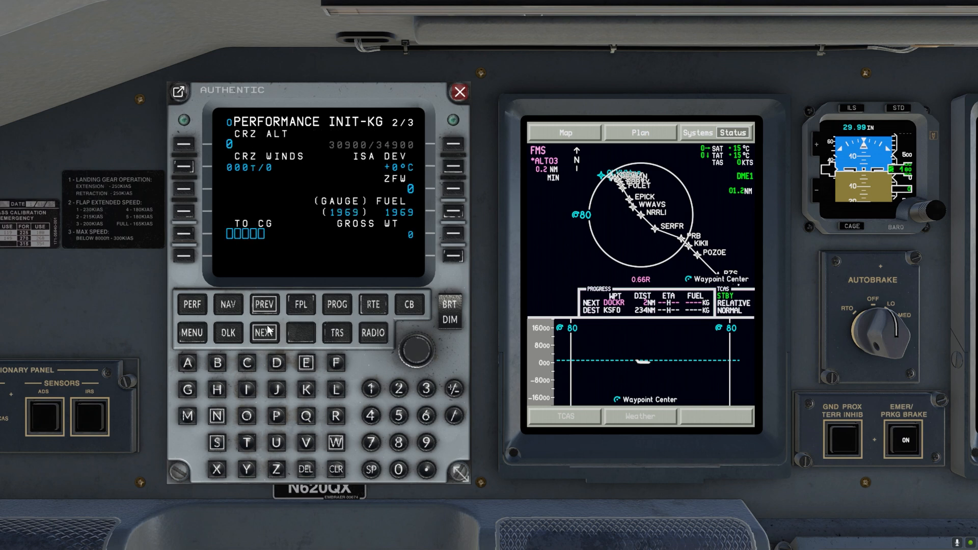
type("18.2%")
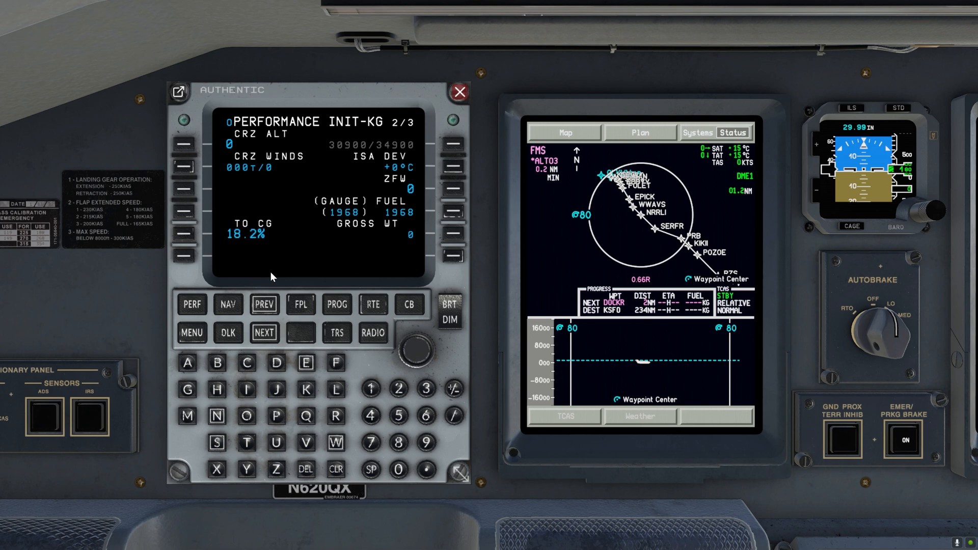
type("67500")
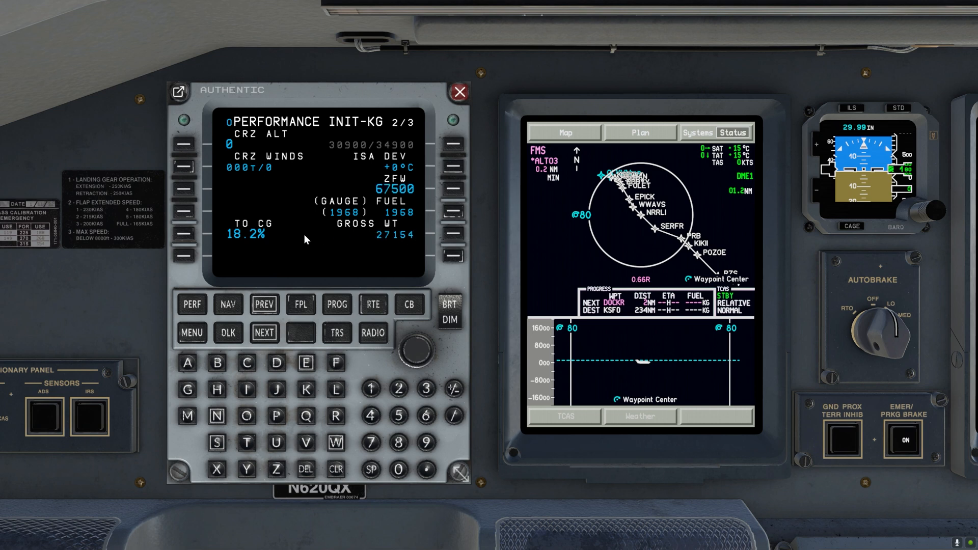
type("3000")
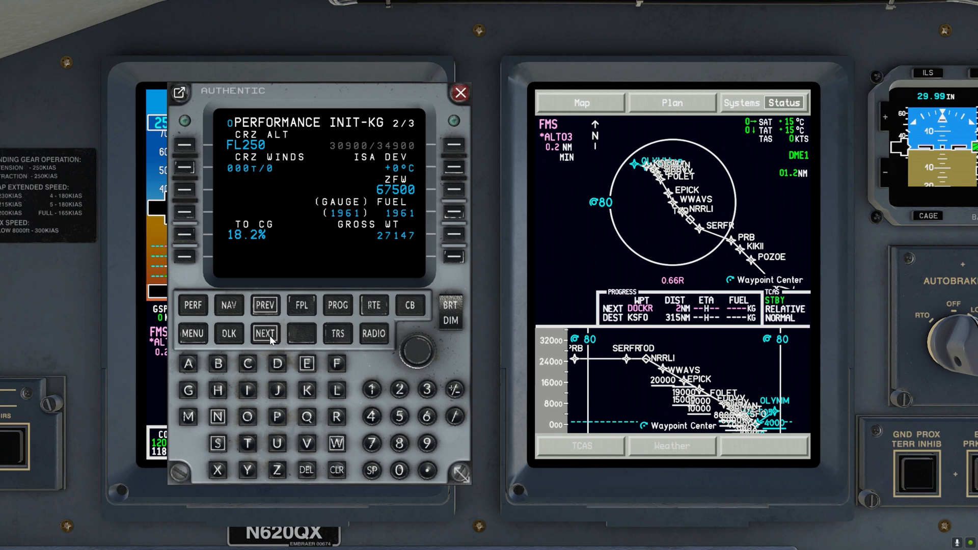
Advance to performance init page 3/3 with the ECON climb, cruise and descent speeds.
left_click(264, 333)
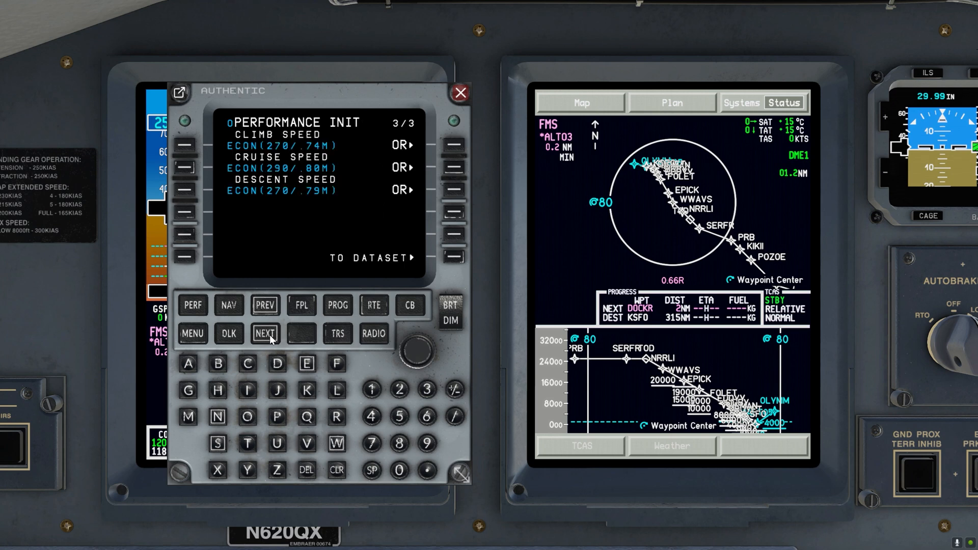
mouse_move(453, 262)
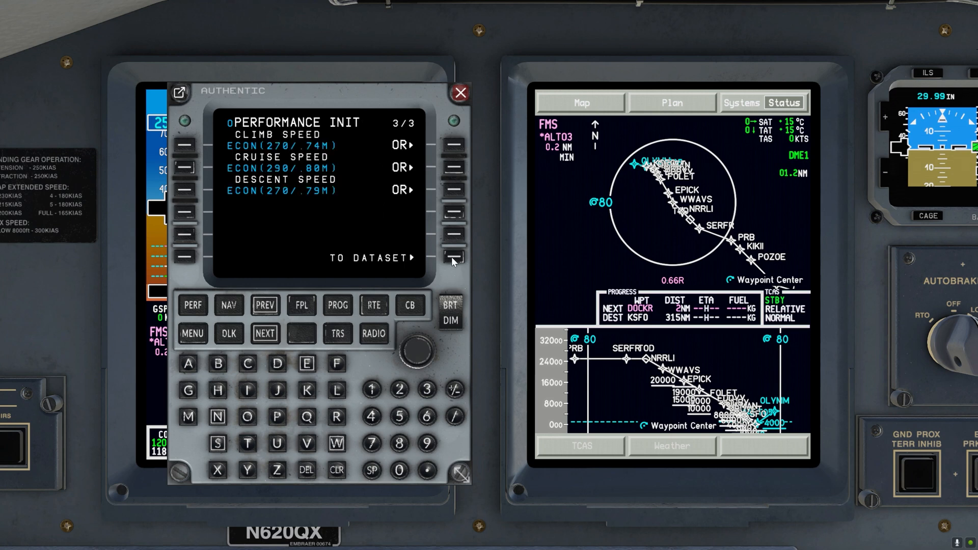
Bring up the takeoff dataset settings showing TO-2 and 14°C.
left_click(453, 257)
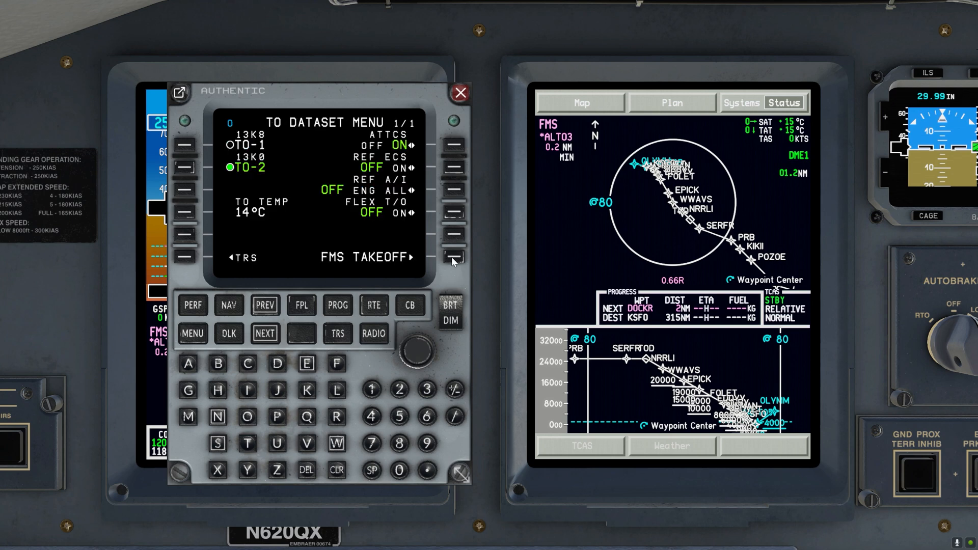
left_click(454, 257)
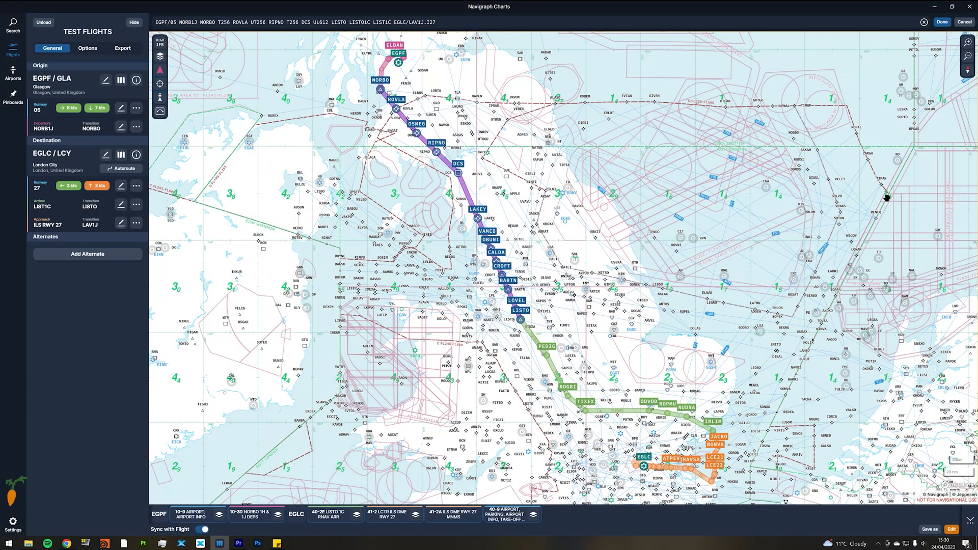
Review the EGPF–EGLC test flight route in Navigraph Charts.
left_click(329, 512)
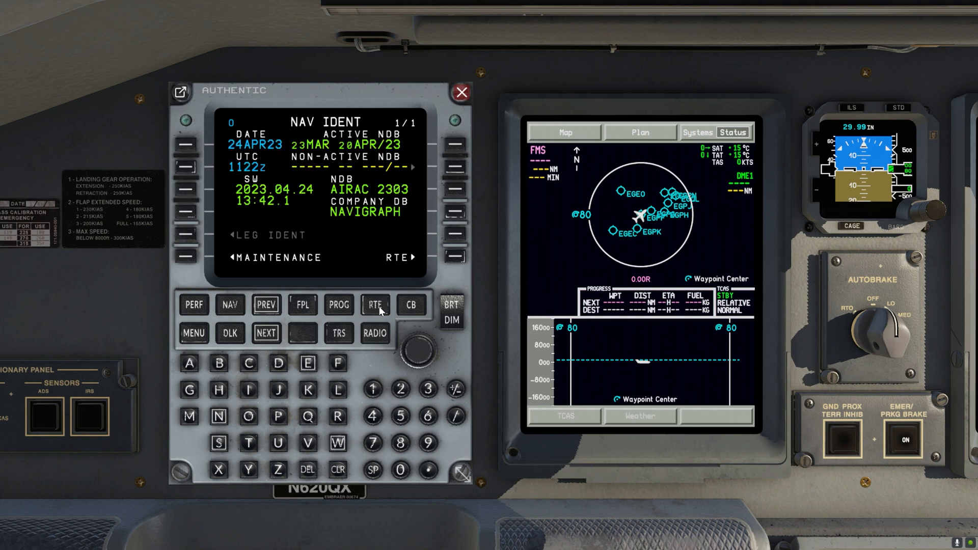
Enter the EGPF–EGLC route and apply runway 05 with the NORB1J departure to NORBO.
left_click(375, 305)
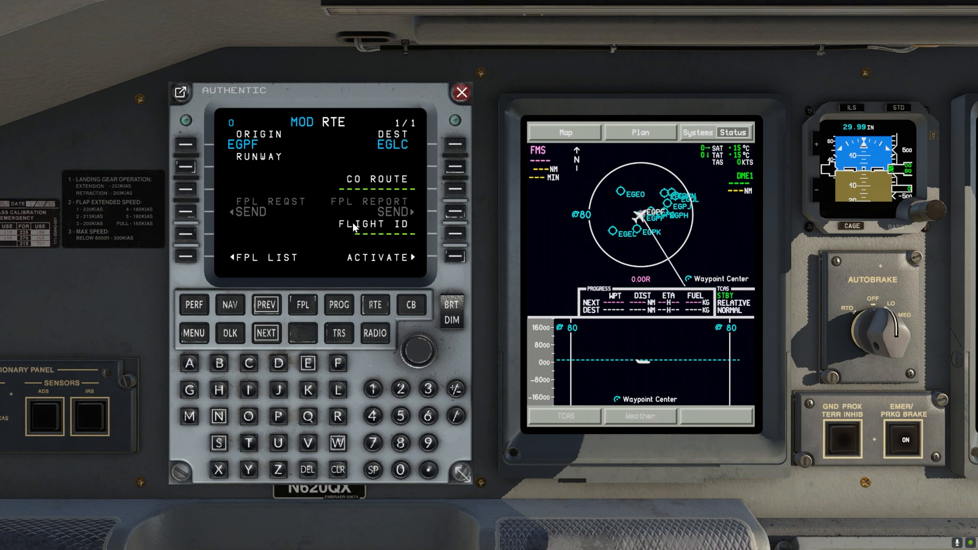
left_click(456, 256)
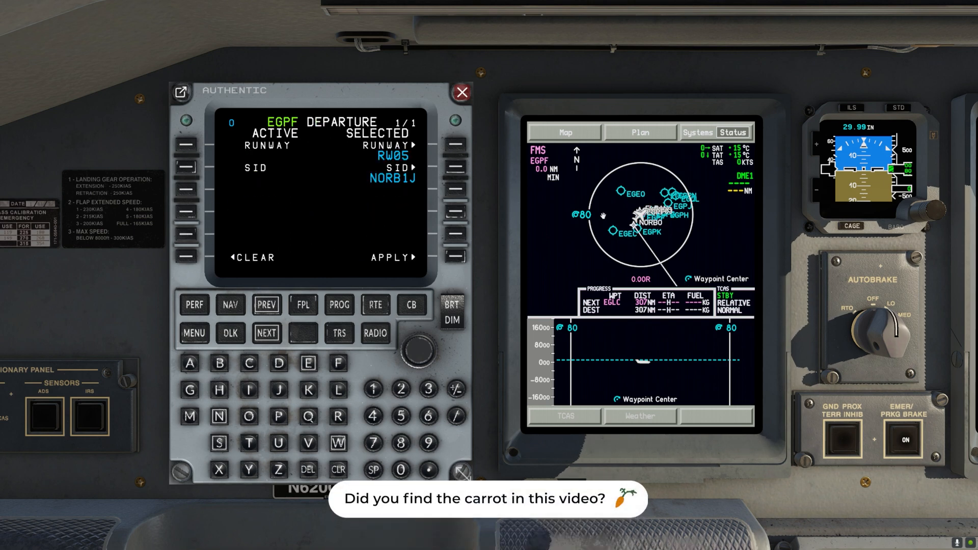
left_click(458, 258)
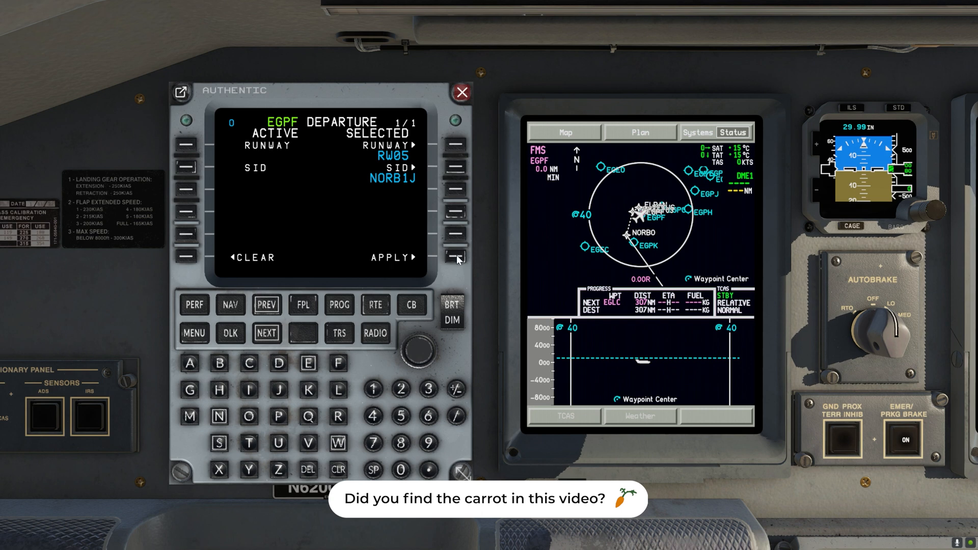
left_click(456, 255)
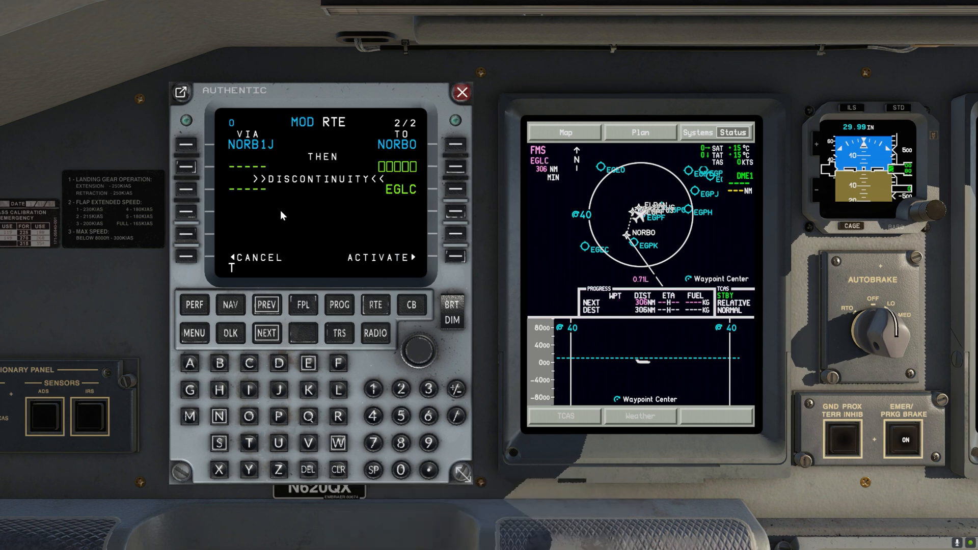
Add airway T256 to ROVLA and UT256 to RIPNO after NORBO.
type("256")
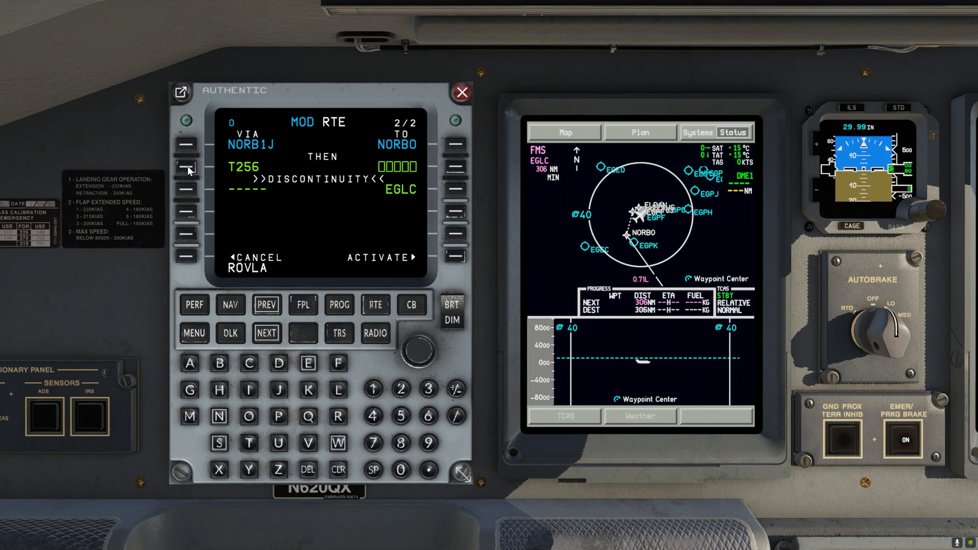
left_click(454, 170)
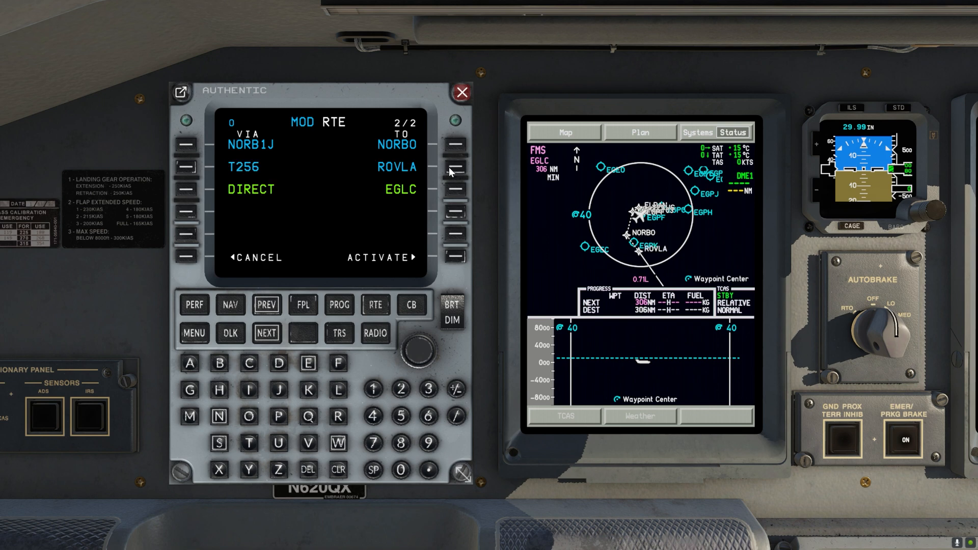
left_click(308, 443)
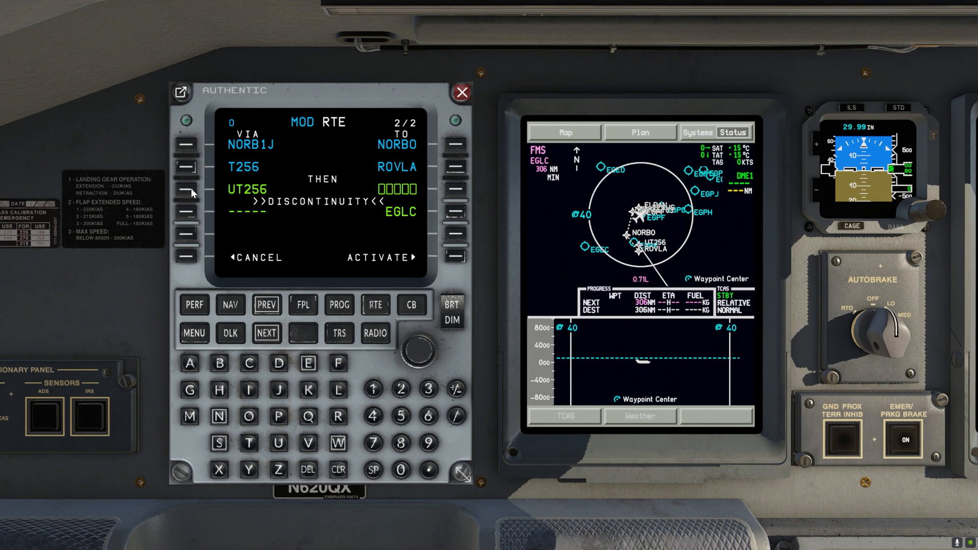
type("RIPNO")
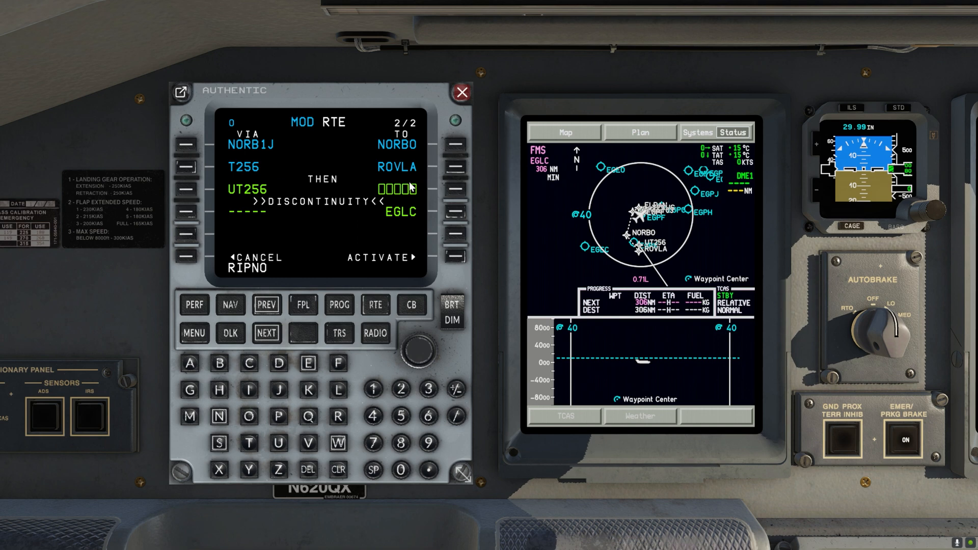
left_click(456, 188)
type("DCS")
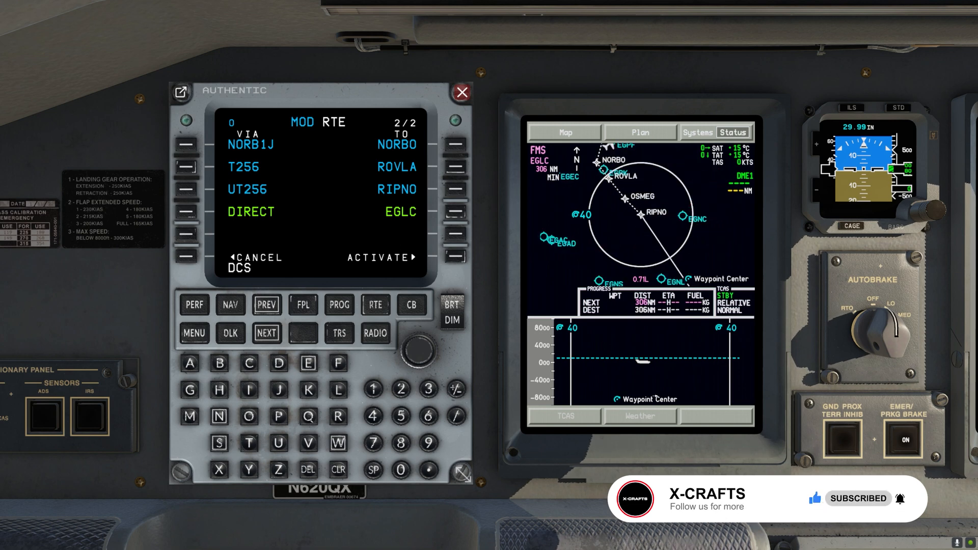
Continue direct to DCS then via UL612 to LISTO and activate the route.
left_click(457, 212)
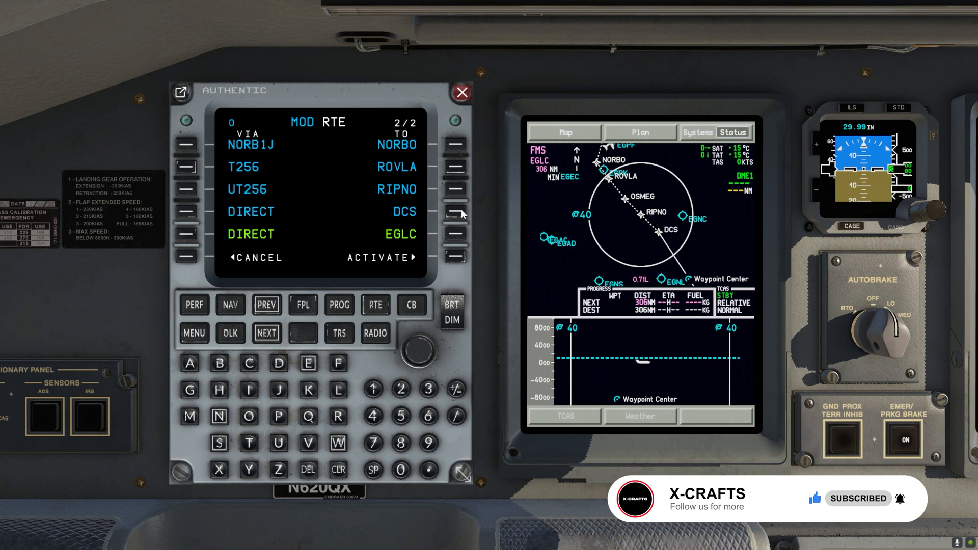
mouse_move(363, 209)
type("LISTO")
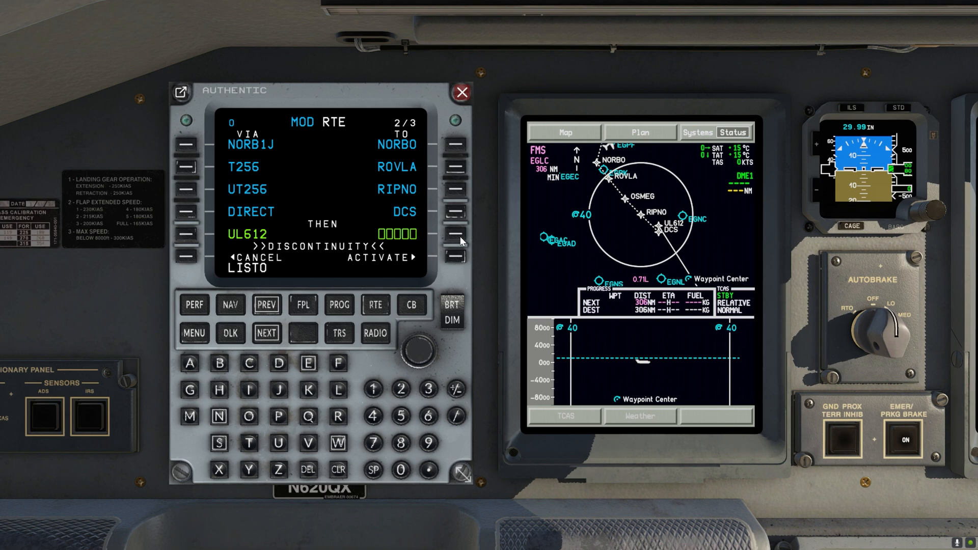
left_click(455, 235)
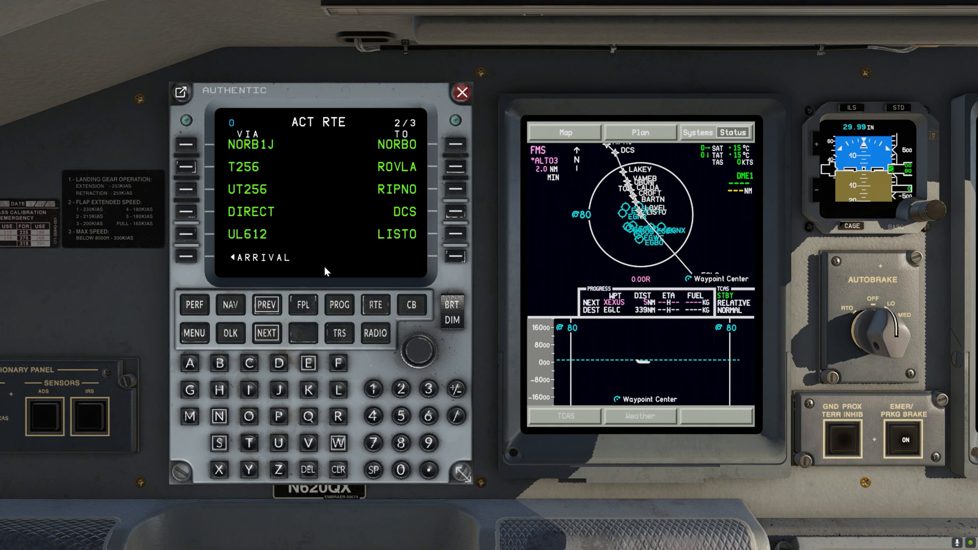
Select EGLC runway 27 with the LAV1J ILS approach, apply it and activate the route.
left_click(452, 256)
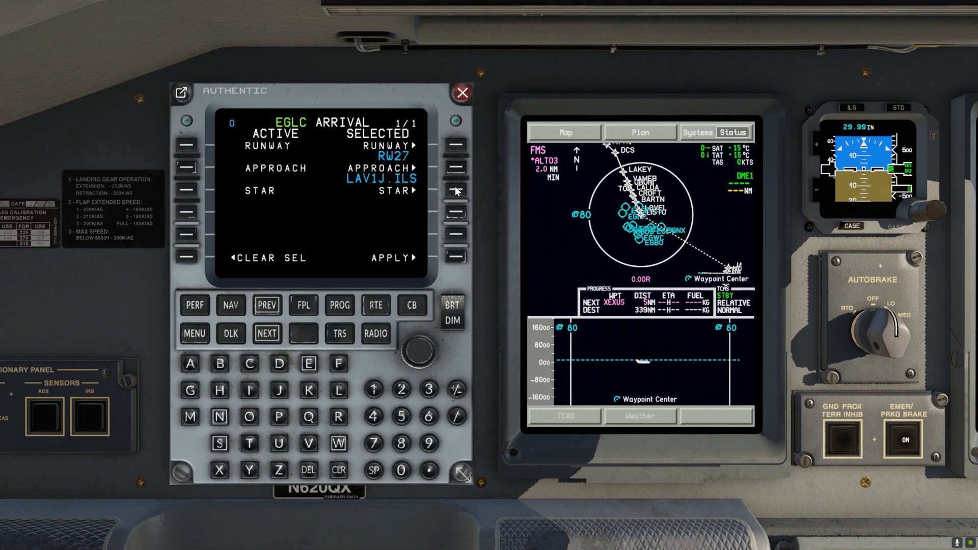
left_click(456, 191)
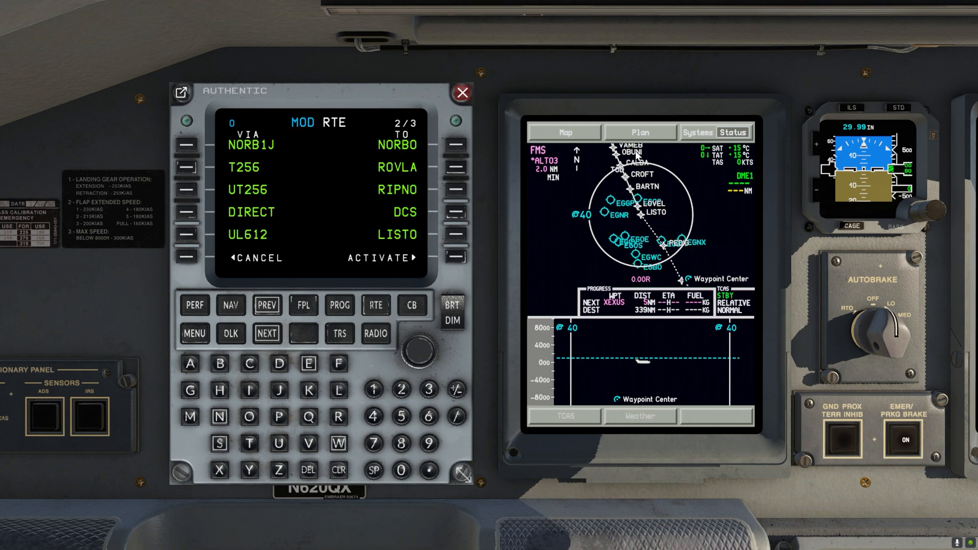
left_click(640, 131)
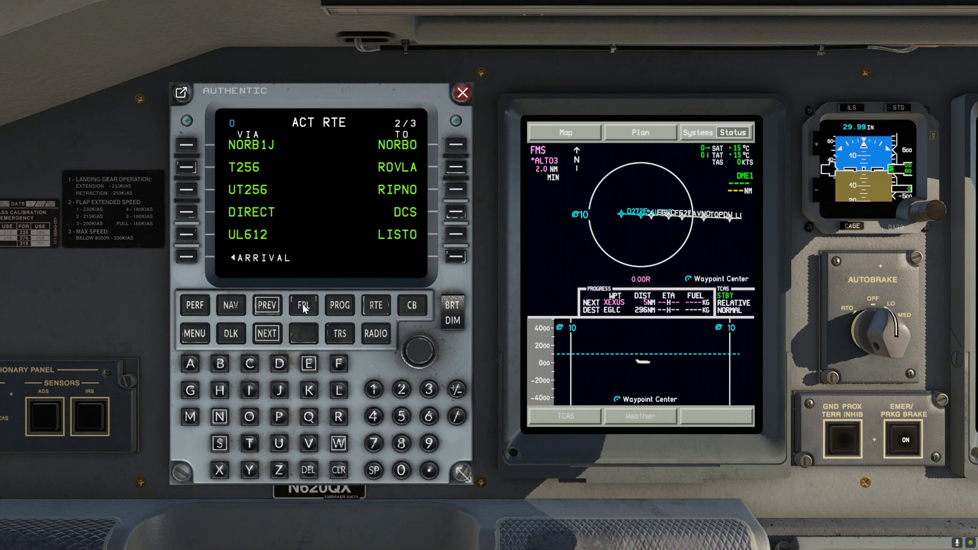
On PERF INIT page 2/3, enter takeoff CG 19.1% and zero fuel weight 64500.
left_click(303, 306)
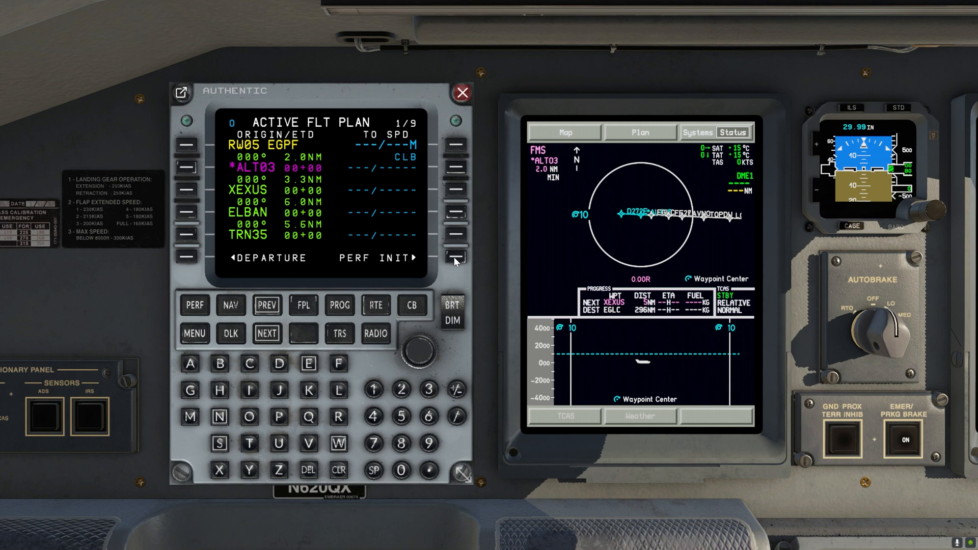
left_click(454, 258)
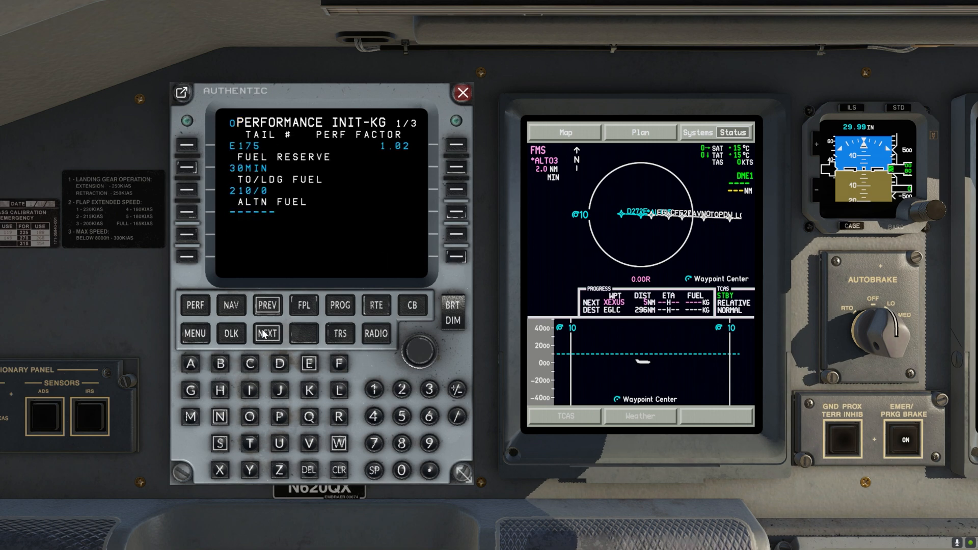
left_click(267, 333)
type("19.1")
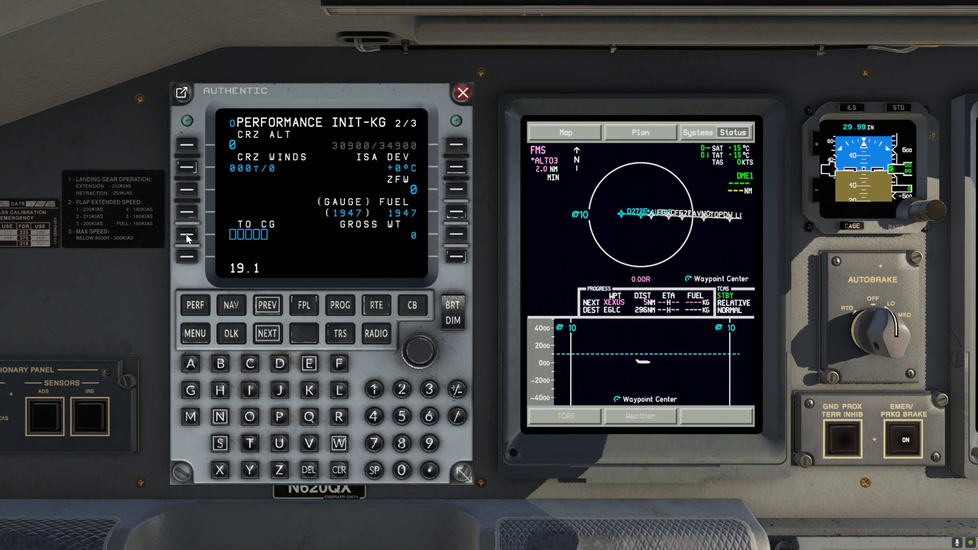
left_click(189, 235)
type("64500")
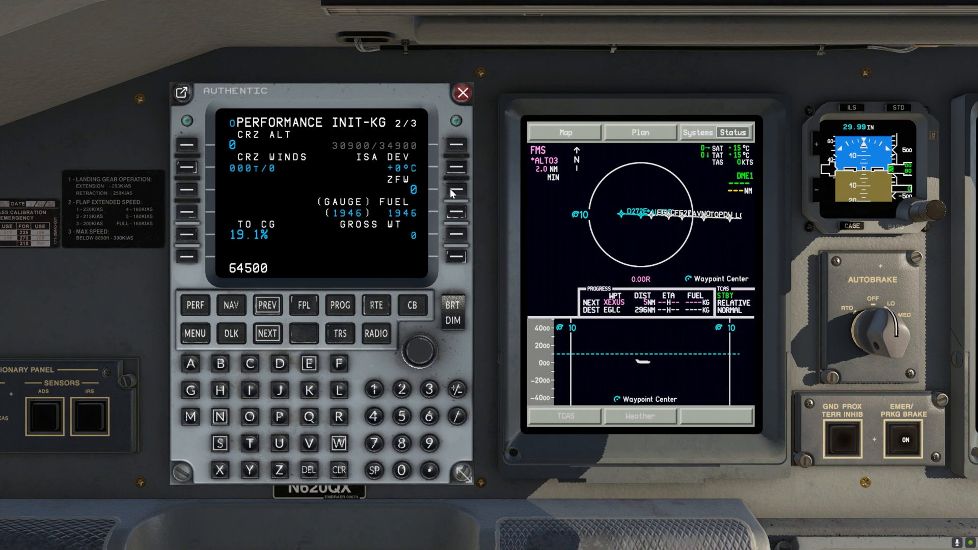
left_click(456, 189)
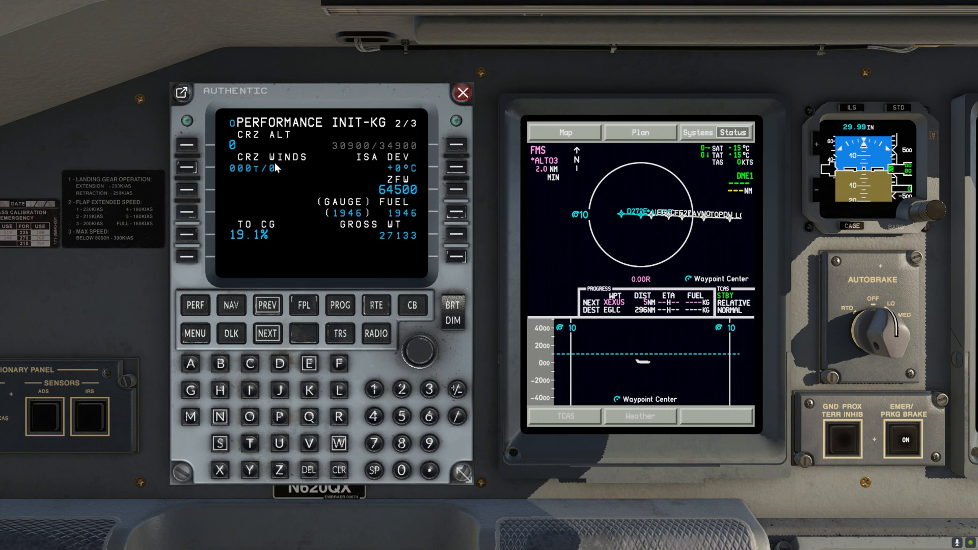